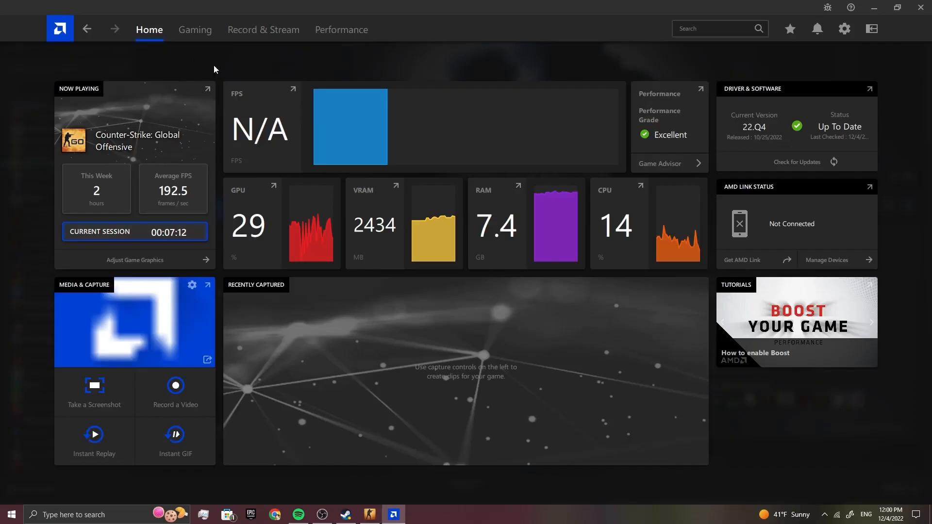
Reach the Display page of the Adrenalin settings via the gear icon
left_click(844, 28)
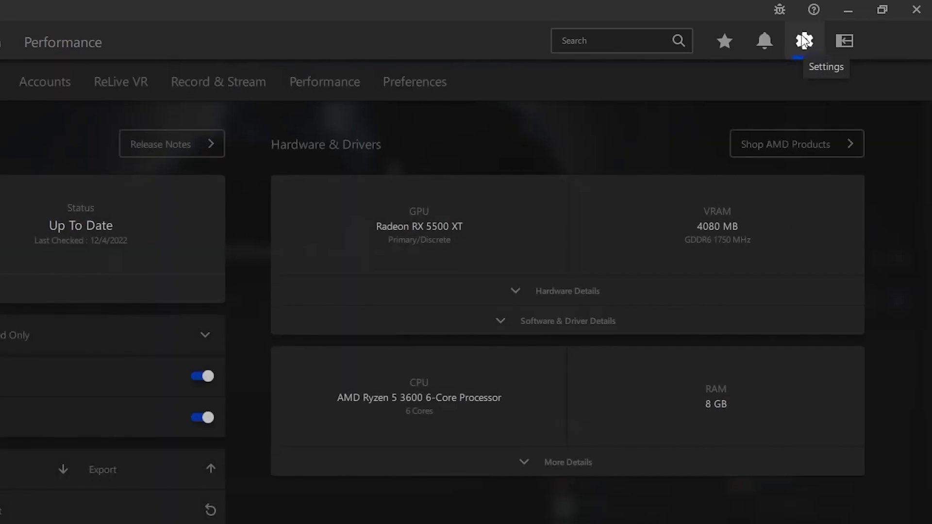
left_click(804, 40)
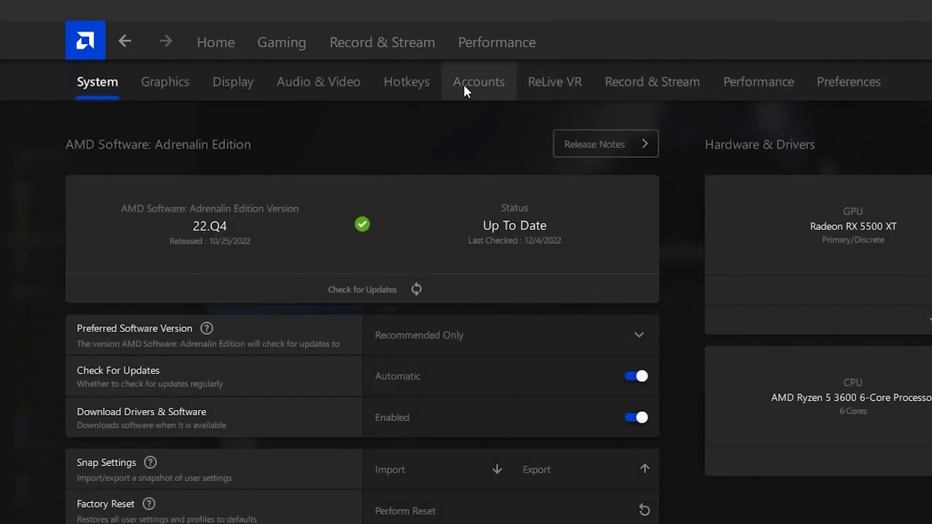
left_click(233, 81)
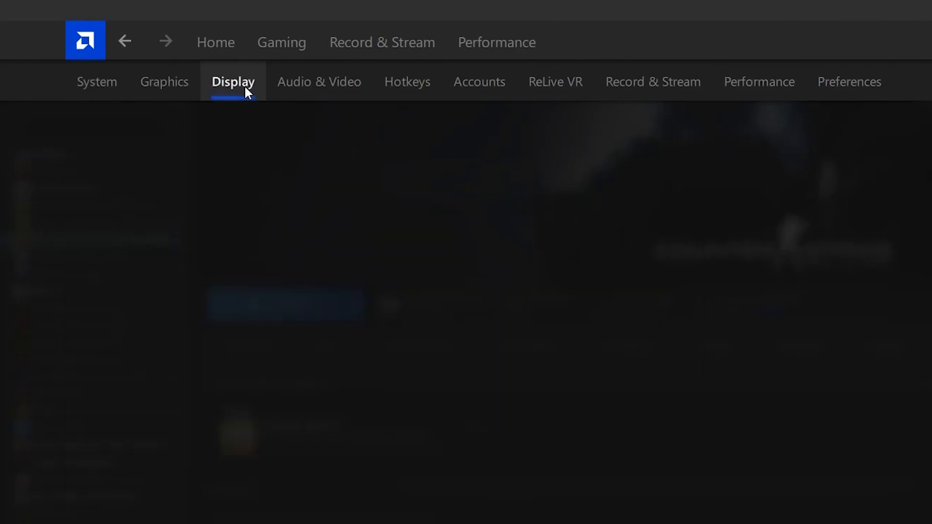
left_click(234, 81)
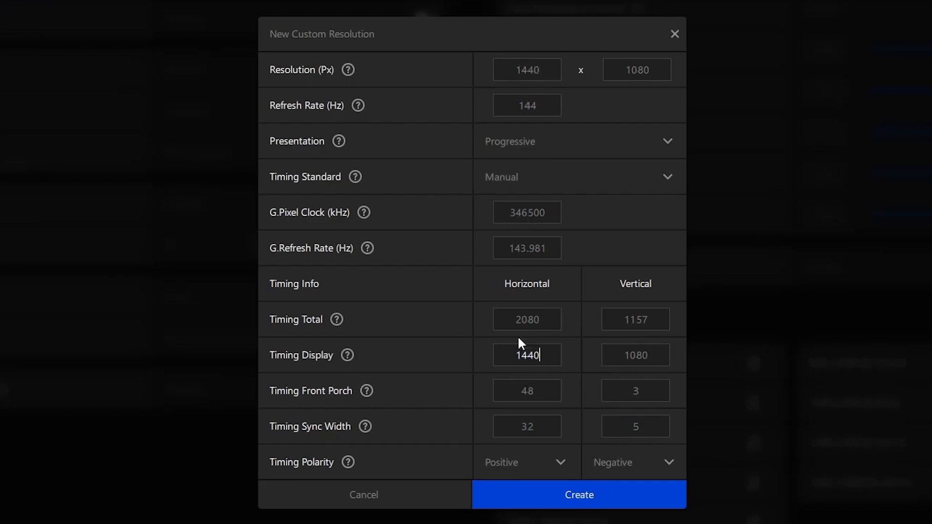
Confirm Create to add the 1440 x 1080 at 144 Hz custom resolution
left_click(577, 494)
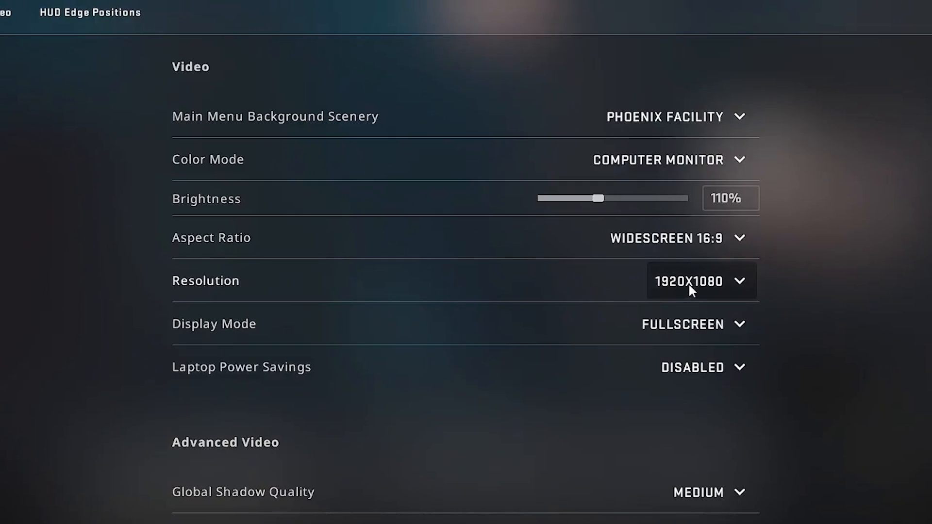
Set video to Normal 4:3 at 1440x1080 and apply the changes
left_click(677, 238)
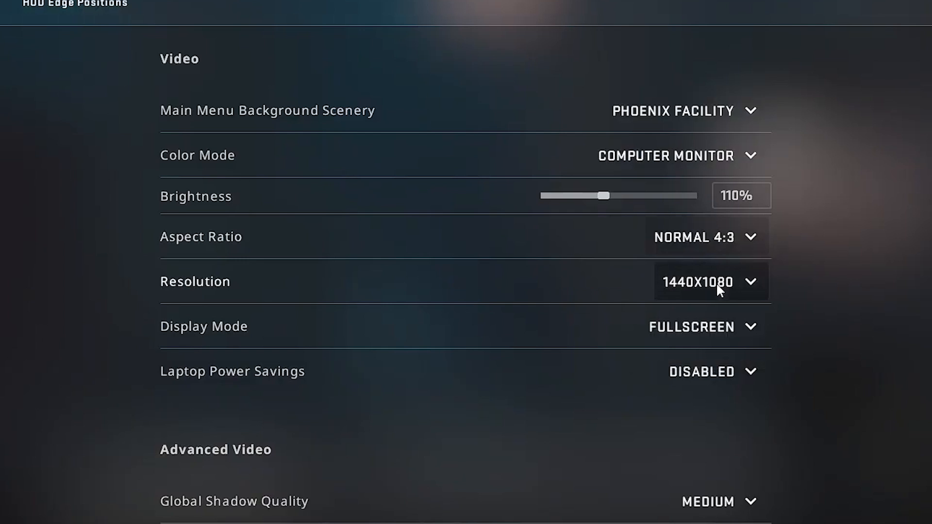
left_click(709, 281)
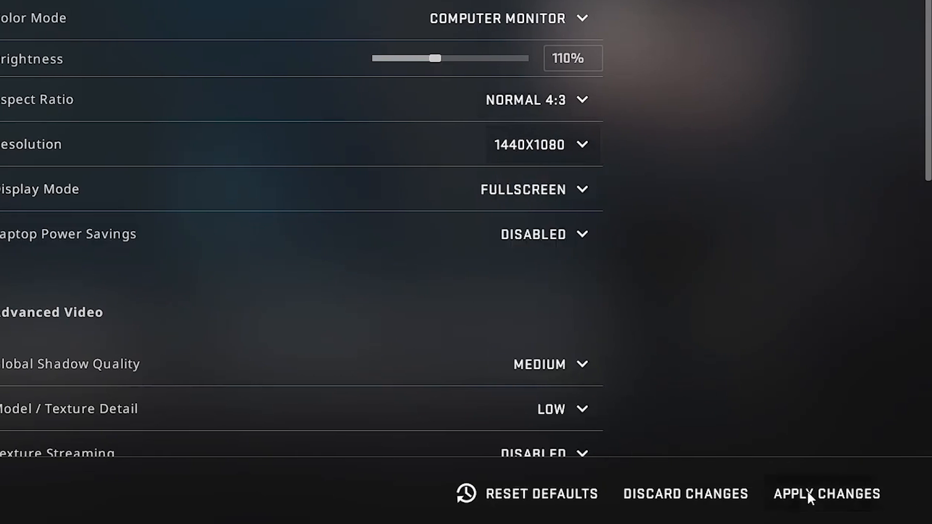
left_click(826, 493)
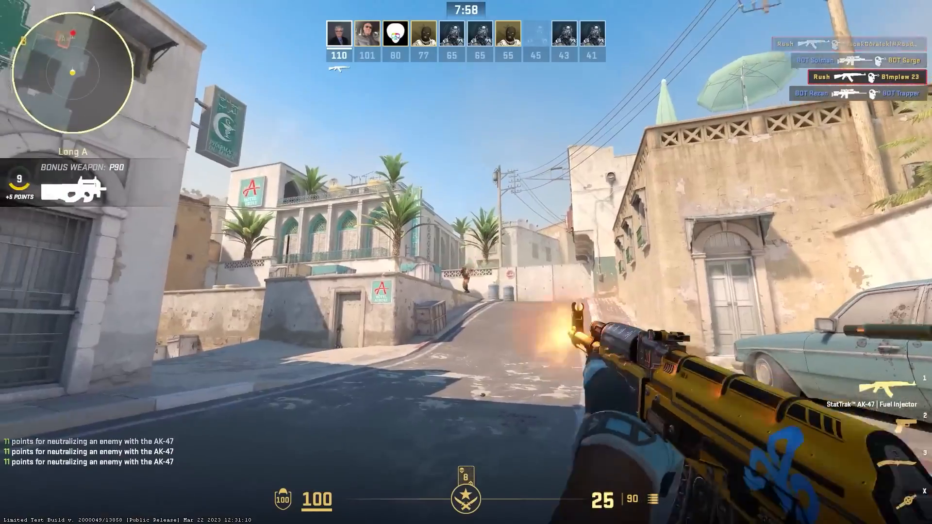